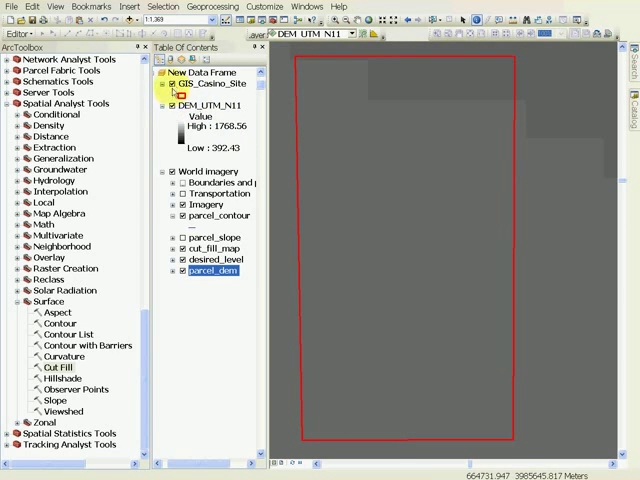
# Switch off the DEM_UTM_N11 layer in the Table of Contents
pyautogui.click(173, 105)
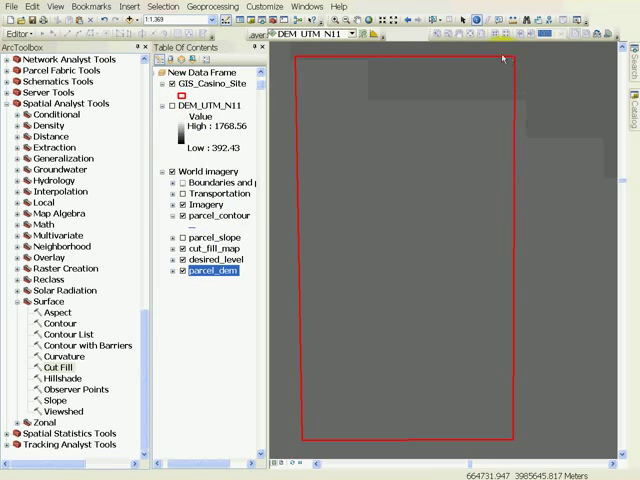
pyautogui.moveTo(307, 434)
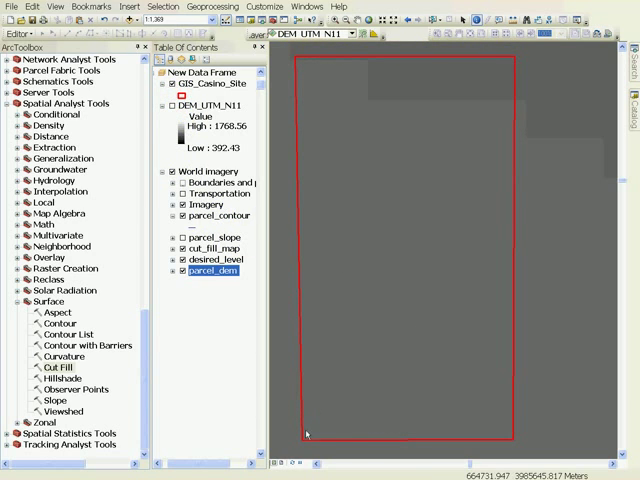
pyautogui.moveTo(389, 397)
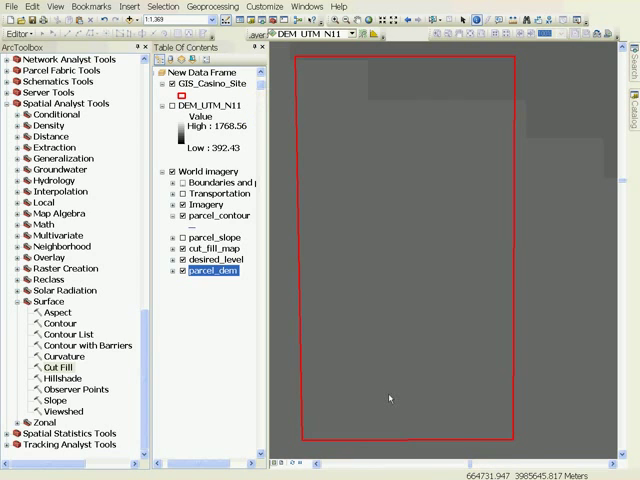
pyautogui.moveTo(312, 182)
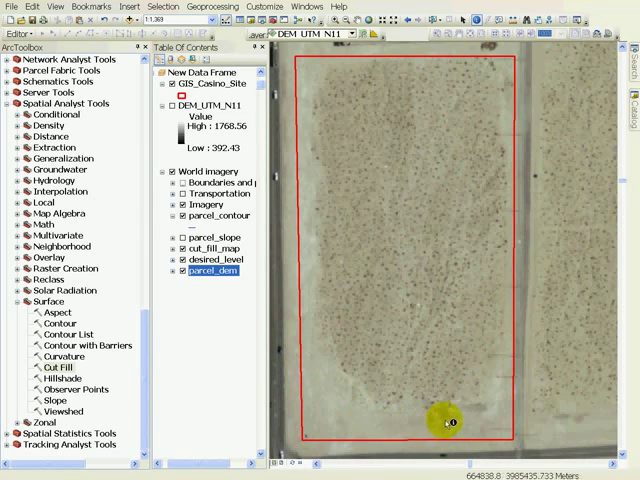
pyautogui.moveTo(390, 329)
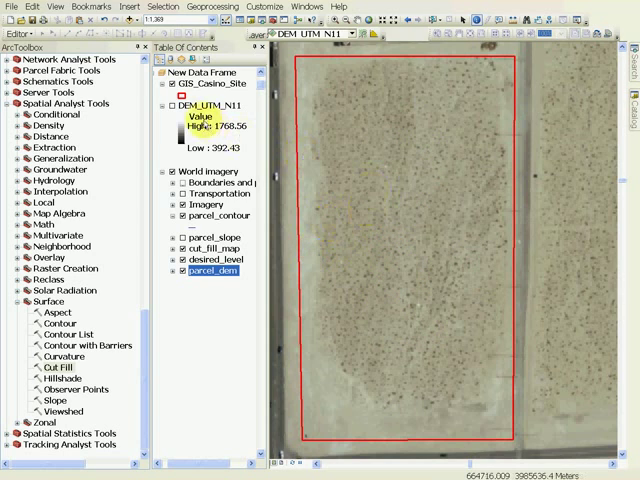
# Switch the DEM_UTM_N11 layer back on in the Table of Contents
pyautogui.click(150, 105)
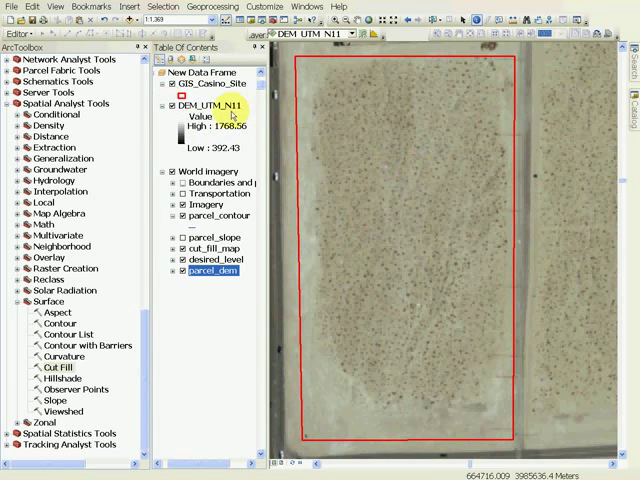
pyautogui.moveTo(610, 147)
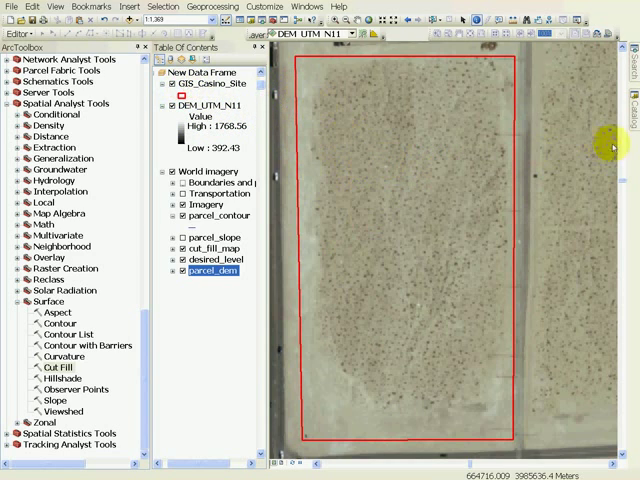
pyautogui.moveTo(313, 158)
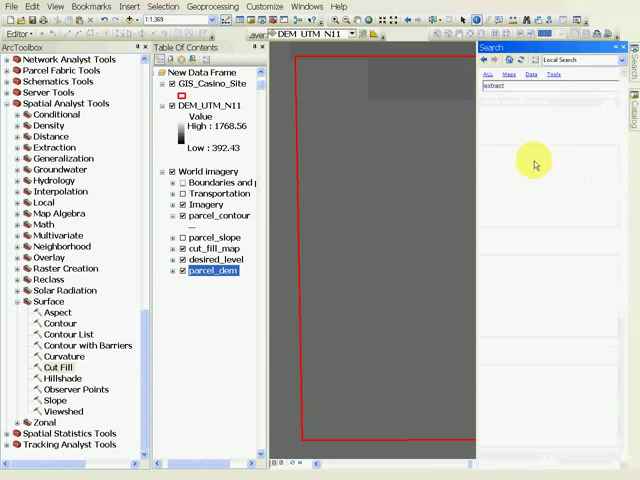
# Run the 'extract' tool search and scroll through the results
pyautogui.click(601, 85)
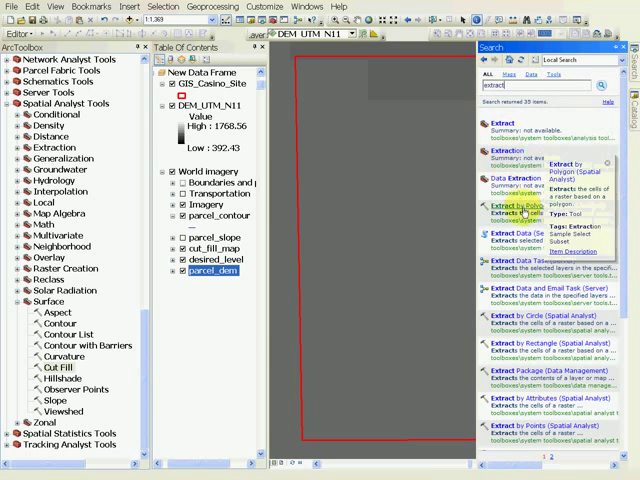
pyautogui.moveTo(550, 375)
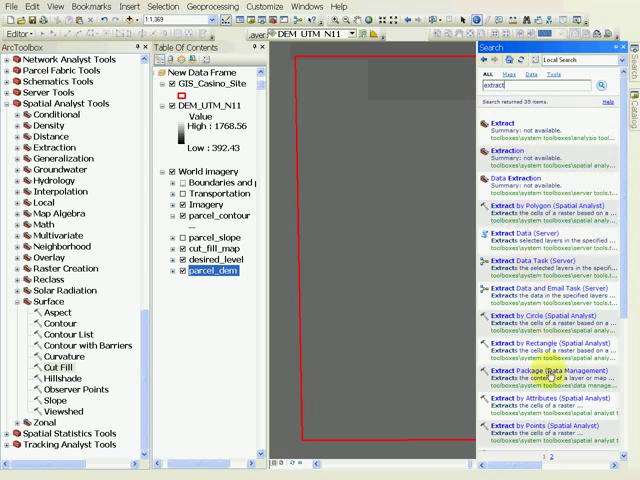
pyautogui.scroll(-3)
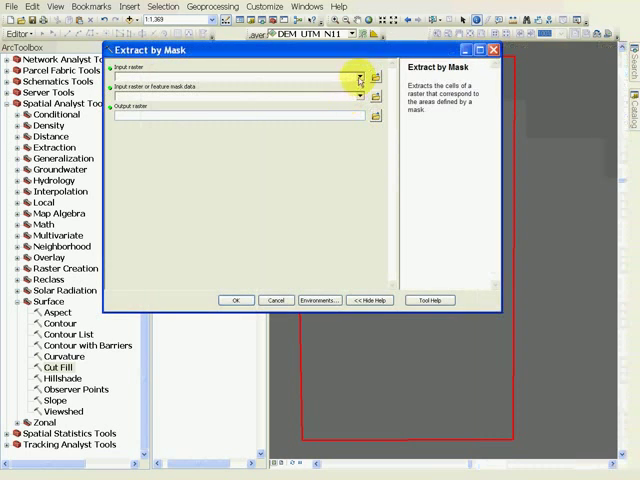
# Pick an input raster and GIS_Casino_Site mask in Extract by Mask, then cancel
pyautogui.click(359, 75)
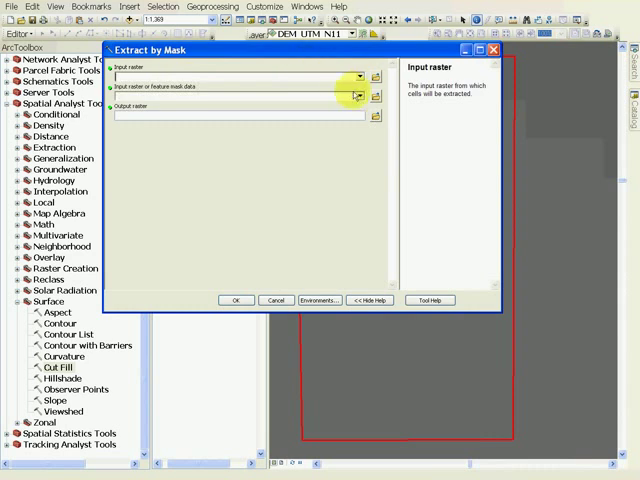
pyautogui.click(360, 96)
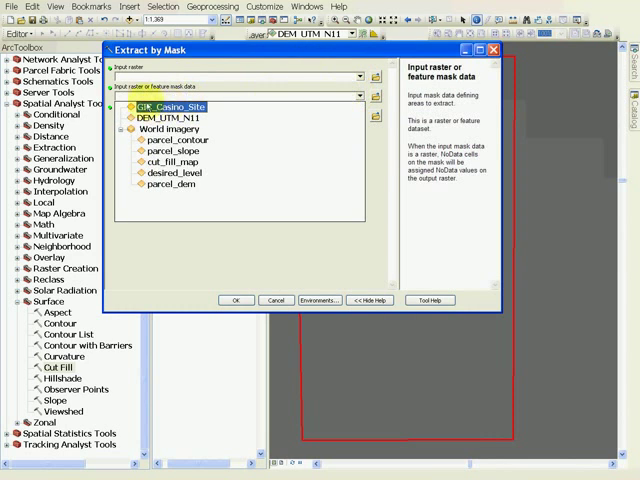
pyautogui.click(165, 117)
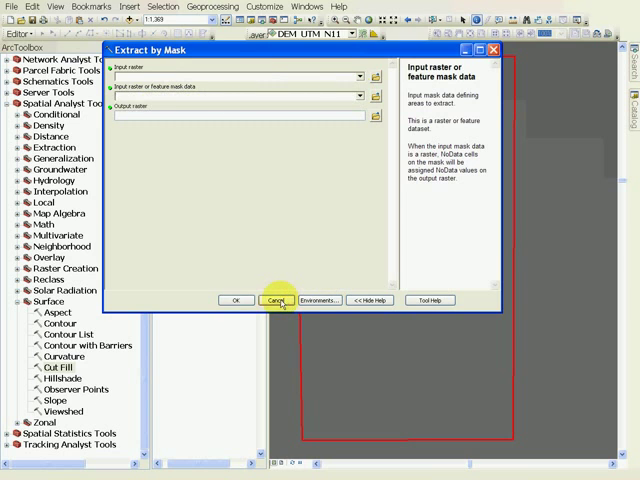
pyautogui.click(280, 300)
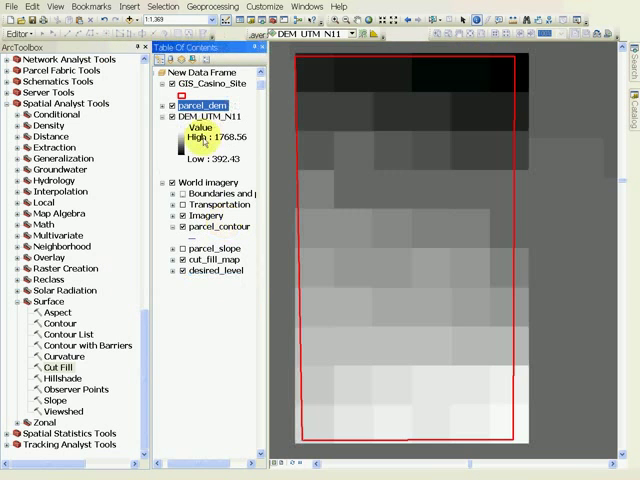
pyautogui.moveTo(316, 154)
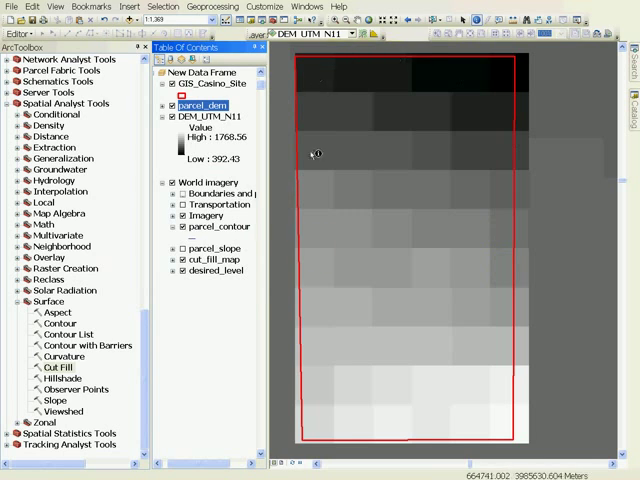
# Remove DEM_UTM_N11 from the map through its context menu
pyautogui.click(210, 116)
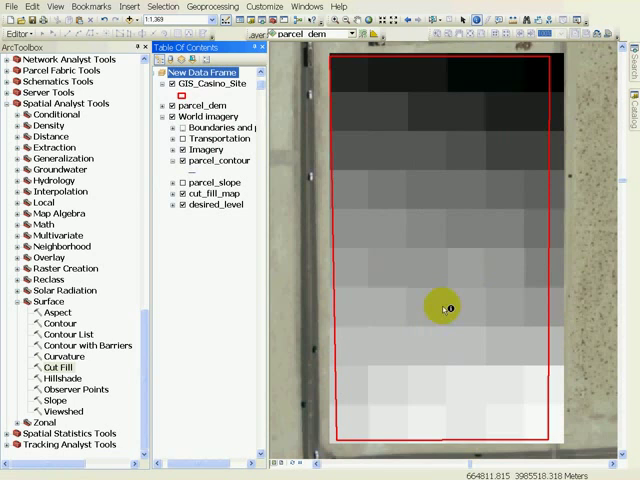
pyautogui.moveTo(484, 283)
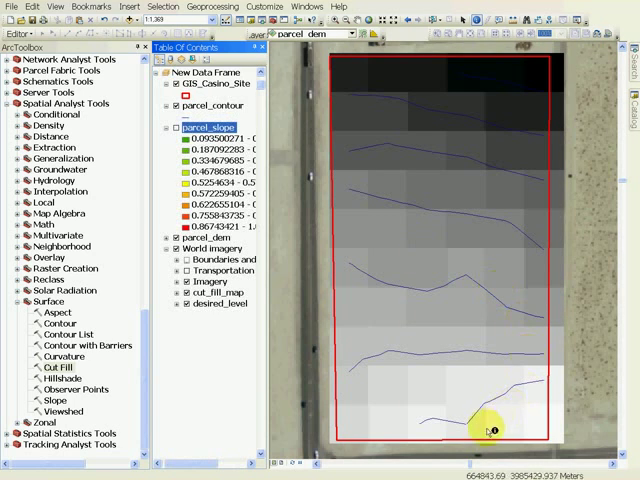
pyautogui.moveTo(445, 175)
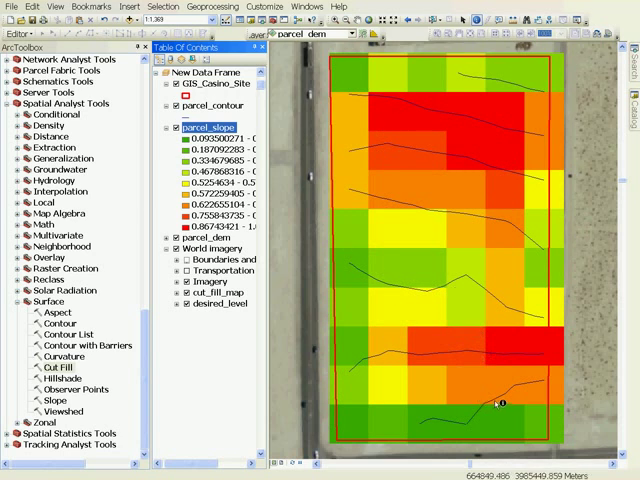
pyautogui.moveTo(495, 357)
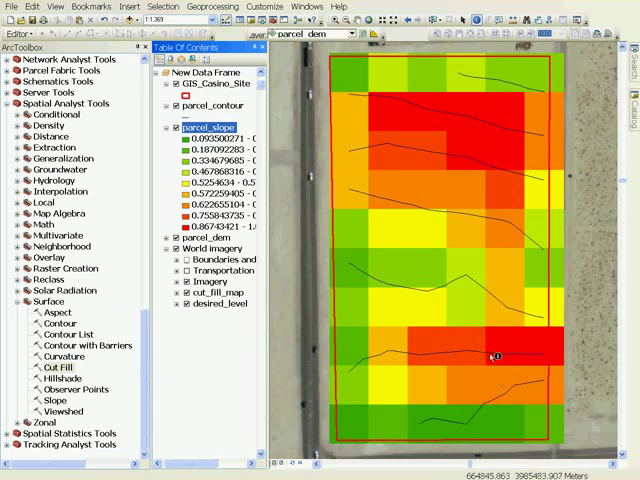
pyautogui.moveTo(483, 117)
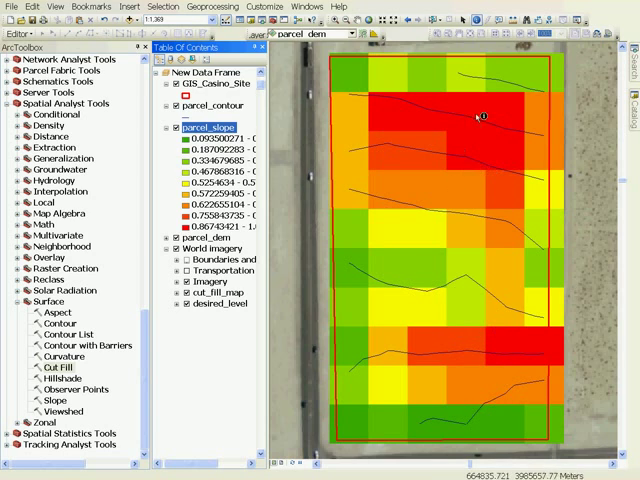
pyautogui.moveTo(371, 203)
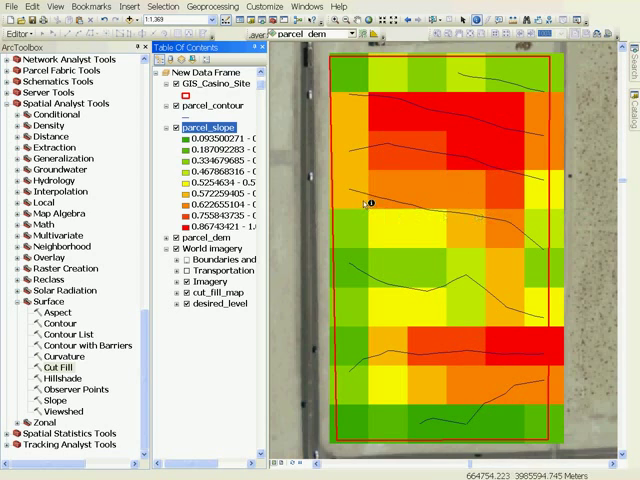
pyautogui.moveTo(428, 167)
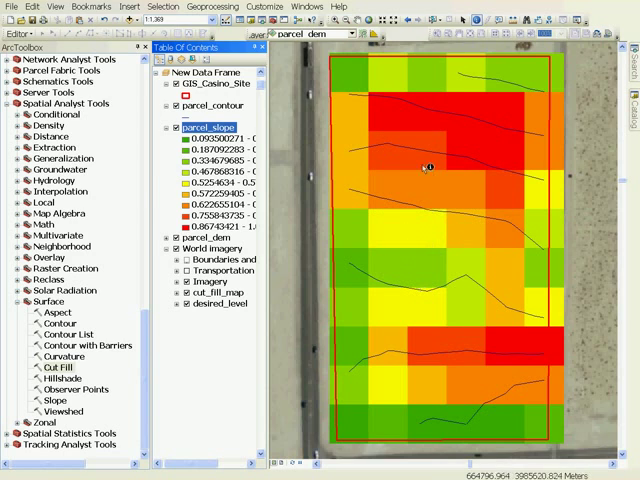
pyautogui.moveTo(421, 226)
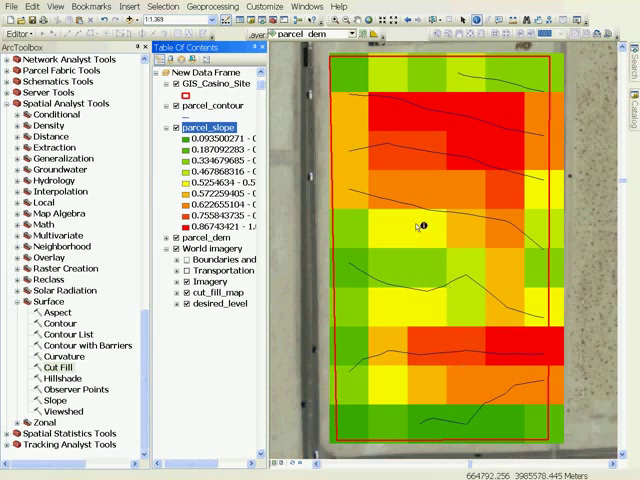
pyautogui.moveTo(480, 350)
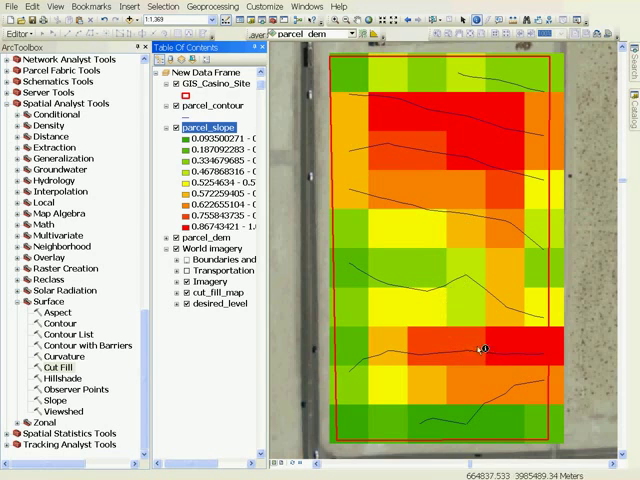
pyautogui.moveTo(479, 391)
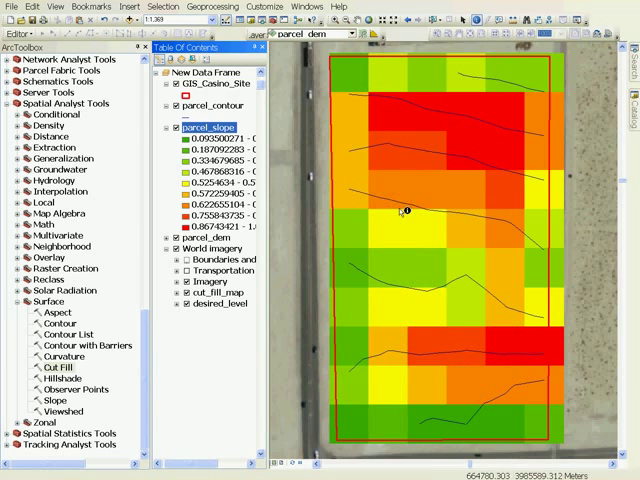
pyautogui.moveTo(420, 248)
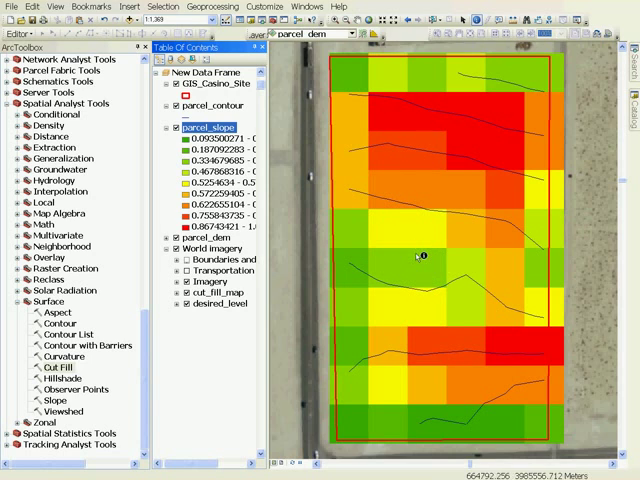
pyautogui.moveTo(430, 327)
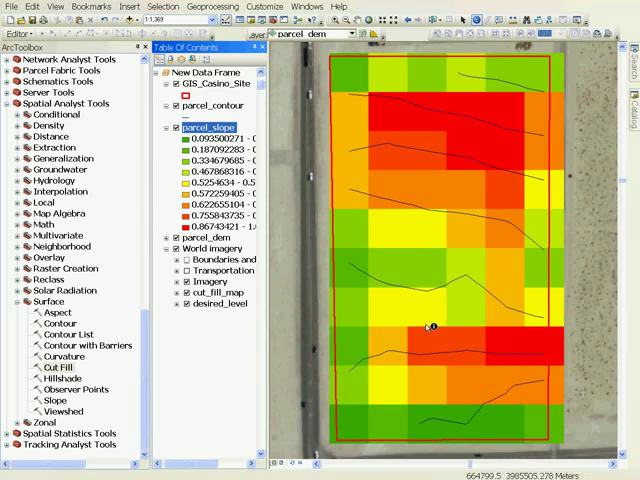
pyautogui.moveTo(432, 327)
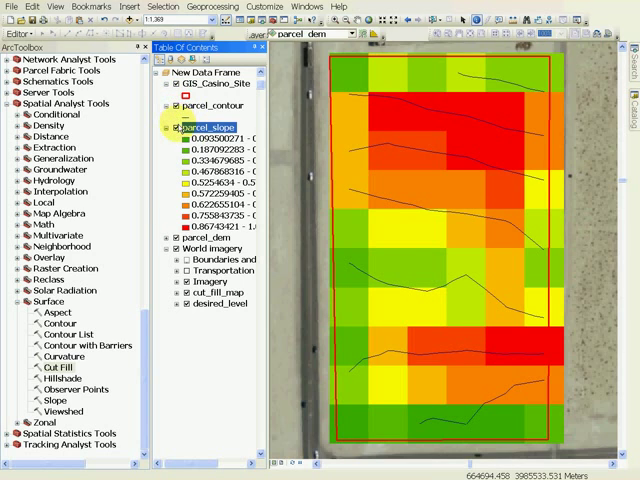
# Uncheck parcel_slope to reveal the grey parcel_dem surface and contours
pyautogui.click(176, 126)
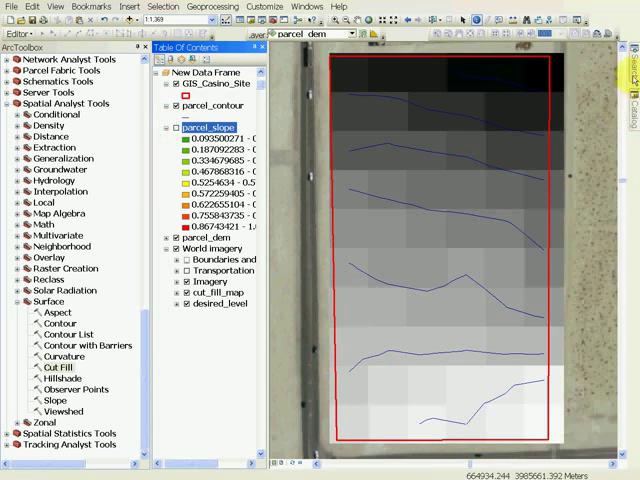
# Search the tools for 'raster ca' to list Raster Calculator
pyautogui.click(628, 40)
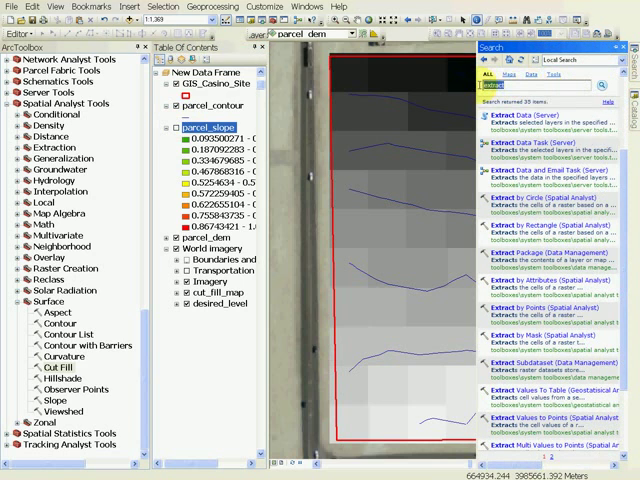
pyautogui.write('raster calculator')
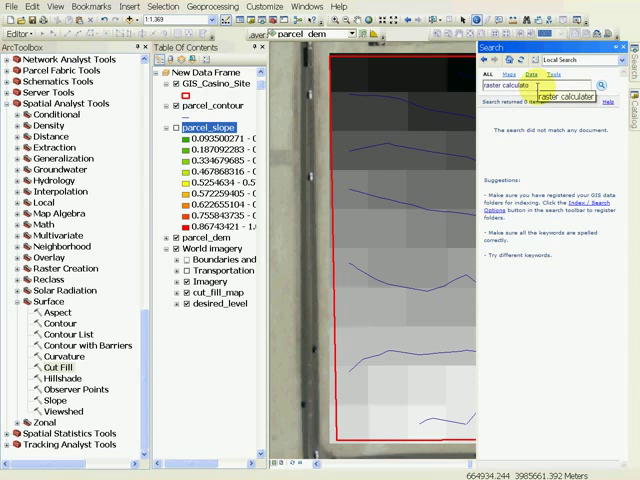
pyautogui.click(600, 85)
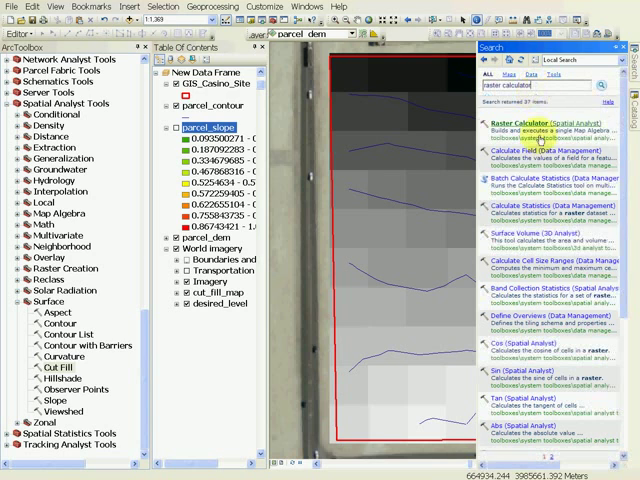
pyautogui.moveTo(525, 124)
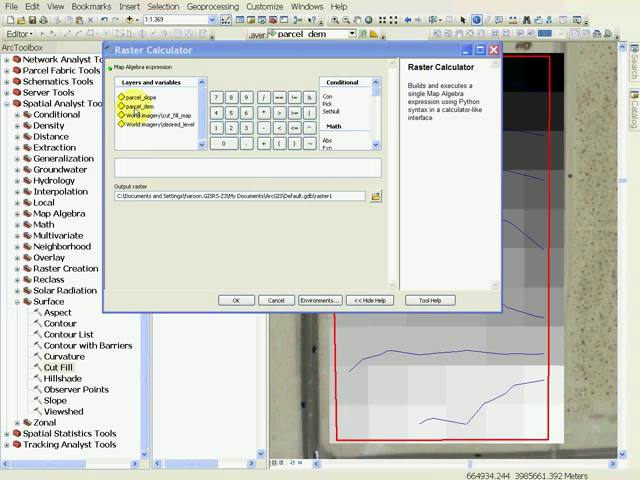
# Compute "parcel_dem" * 0 + 695 in Raster Calculator, saving the output as desired_level
pyautogui.doubleClick(150, 101)
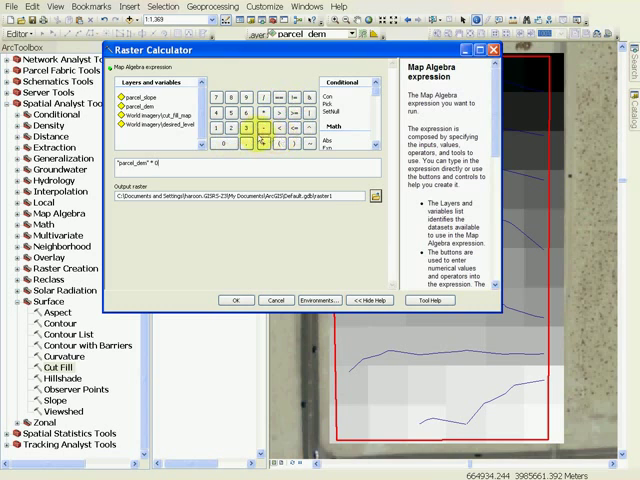
pyautogui.click(259, 98)
pyautogui.write(' + 695')
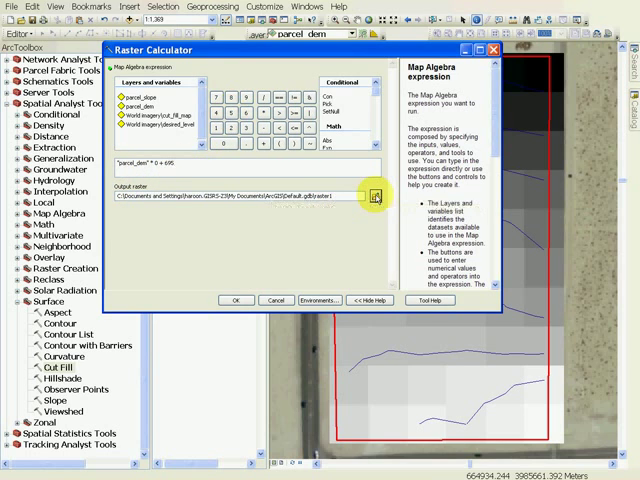
pyautogui.click(378, 195)
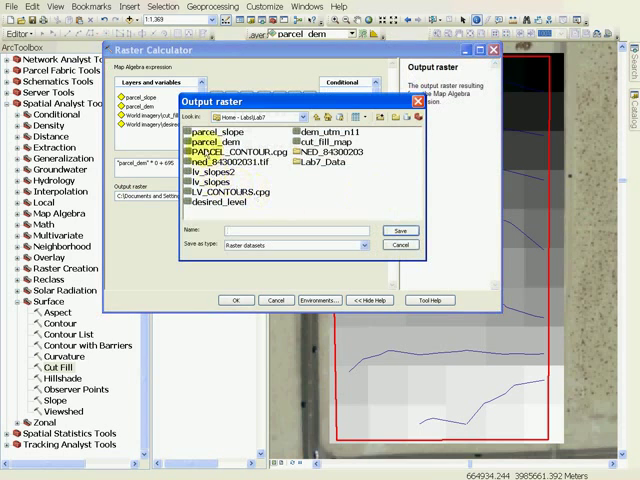
pyautogui.click(206, 203)
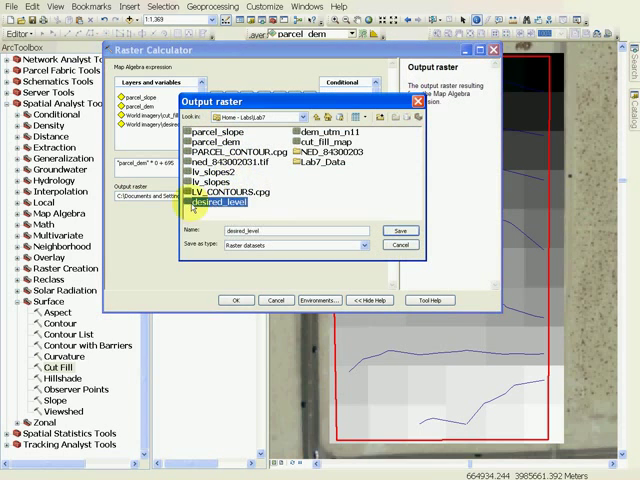
pyautogui.click(401, 245)
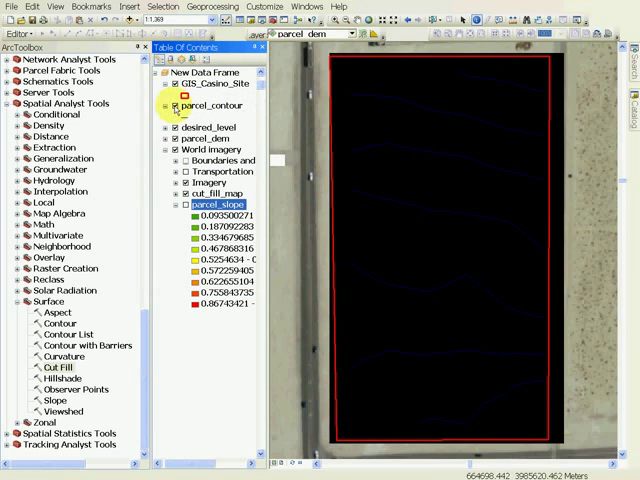
# Switch off the desired_level layer in the Table of Contents
pyautogui.click(173, 107)
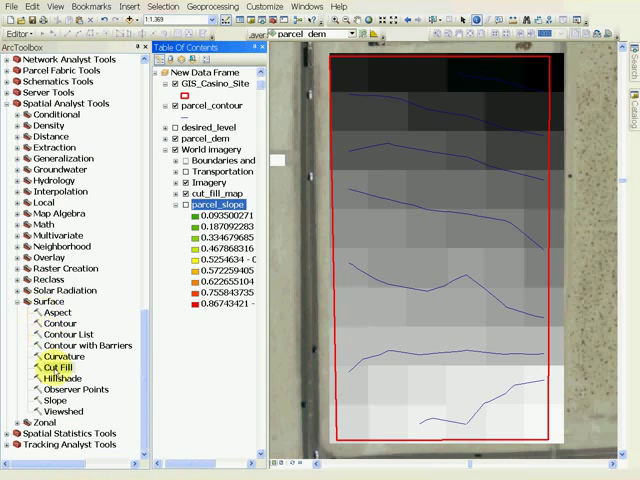
# Run Cut Fill with parcel_dem before, desired_level after, output cut_fill_map
pyautogui.doubleClick(52, 371)
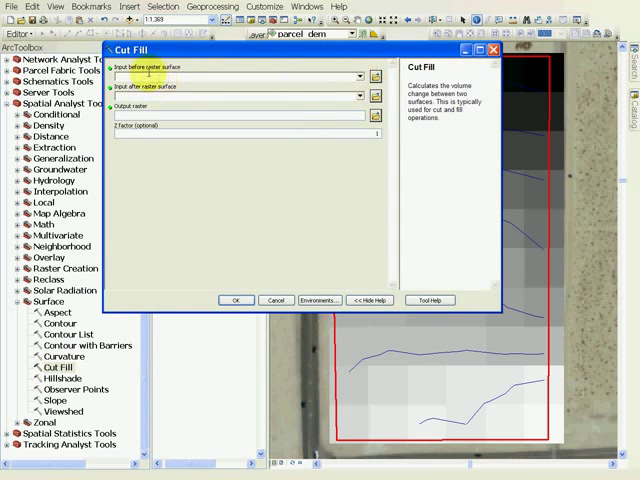
pyautogui.click(361, 76)
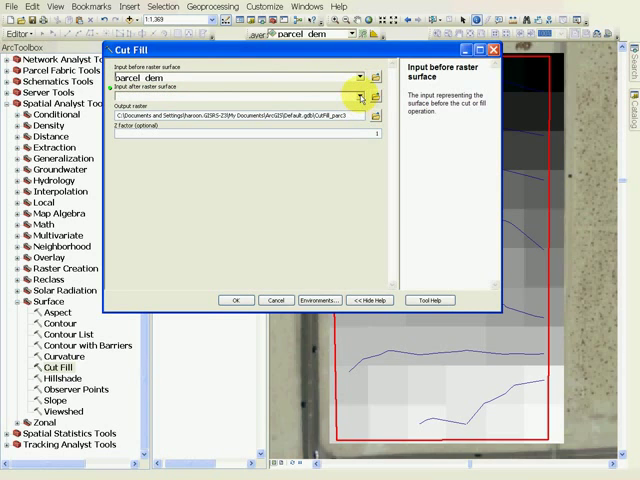
pyautogui.click(356, 96)
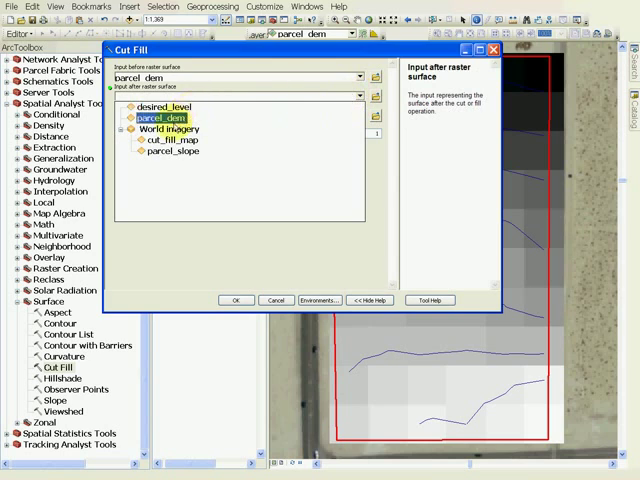
pyautogui.click(160, 107)
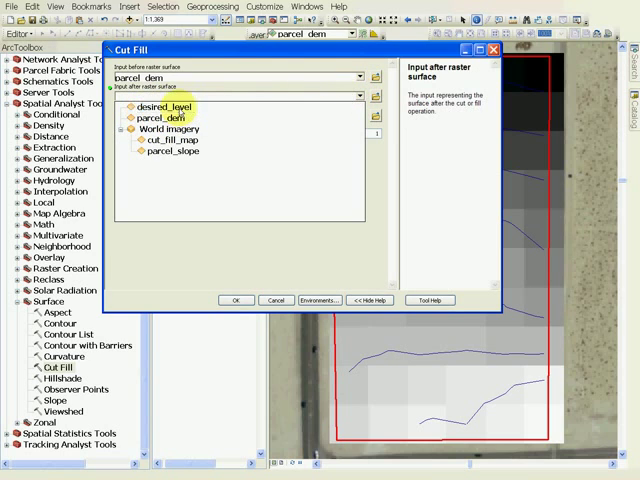
pyautogui.click(165, 108)
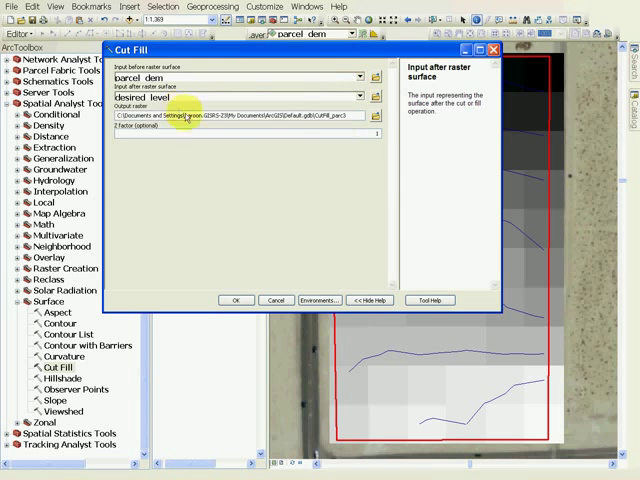
pyautogui.click(397, 127)
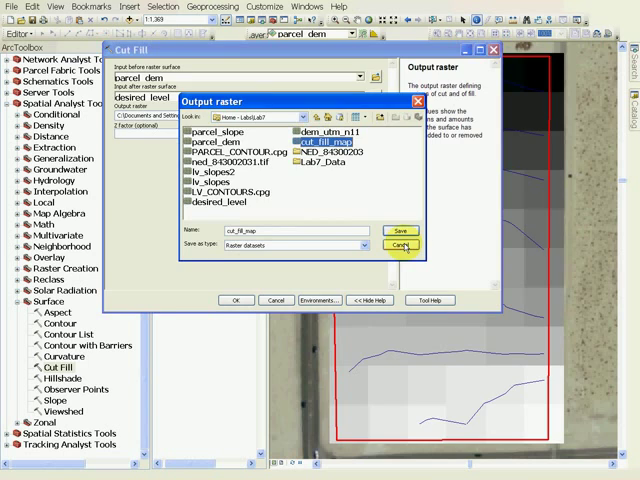
pyautogui.click(401, 231)
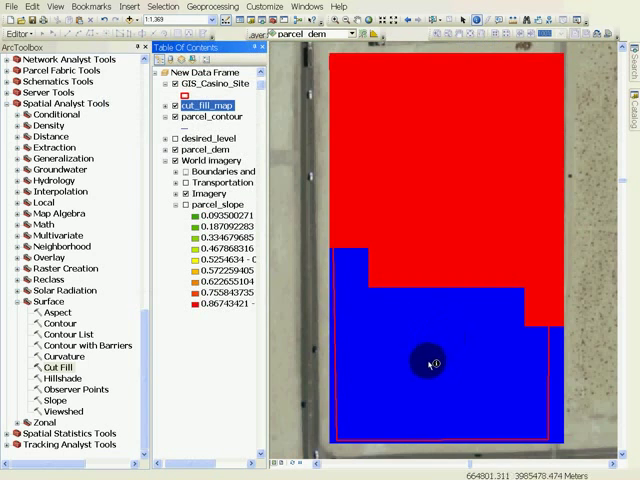
# Expand cut_fill_map in the Table of Contents to show the red Net Gain, grey Unchanged and blue Net Loss classes
pyautogui.click(163, 105)
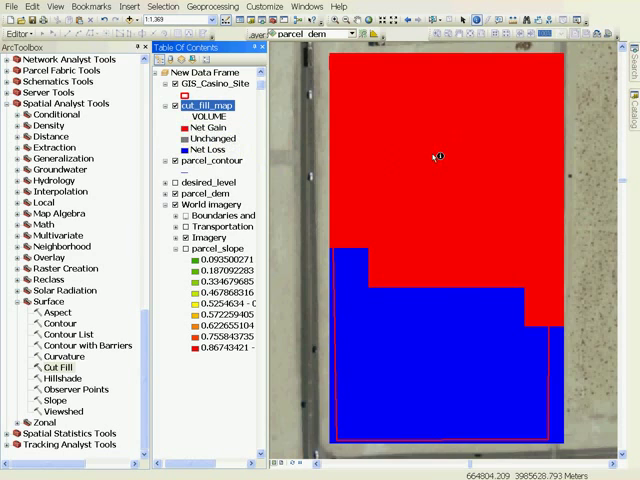
pyautogui.moveTo(160, 152)
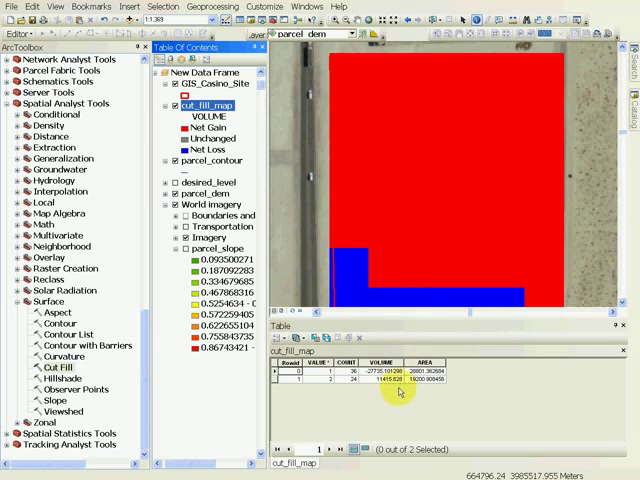
pyautogui.moveTo(445, 93)
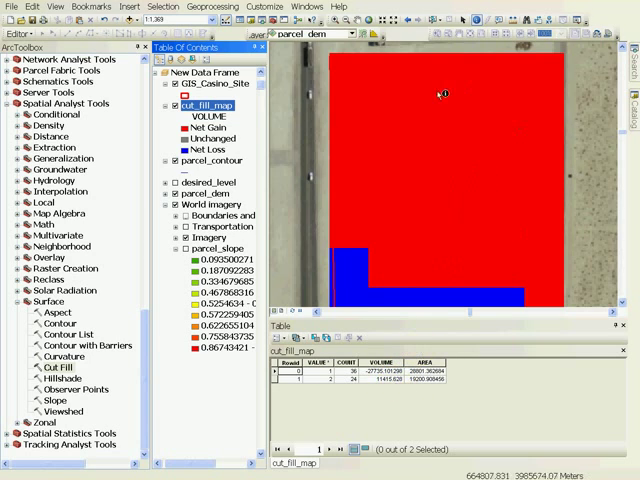
pyautogui.moveTo(444, 192)
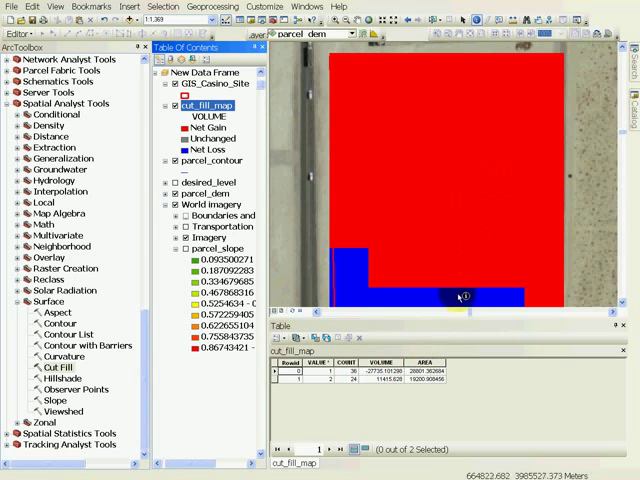
pyautogui.moveTo(468, 170)
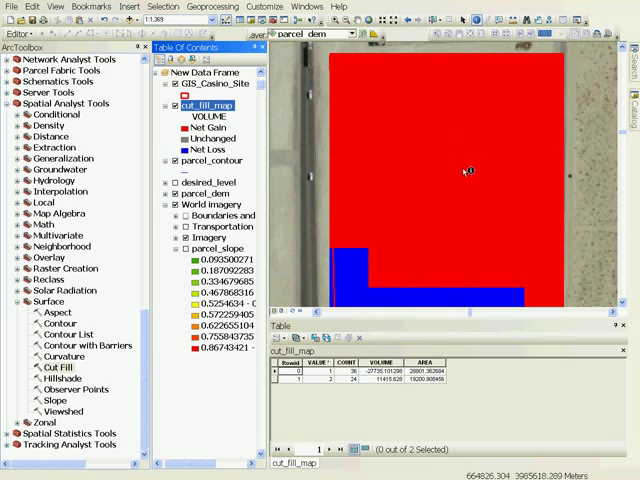
pyautogui.moveTo(500, 203)
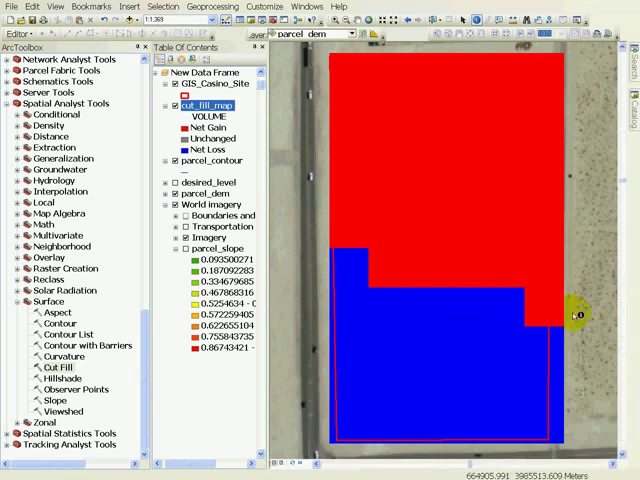
pyautogui.moveTo(510, 167)
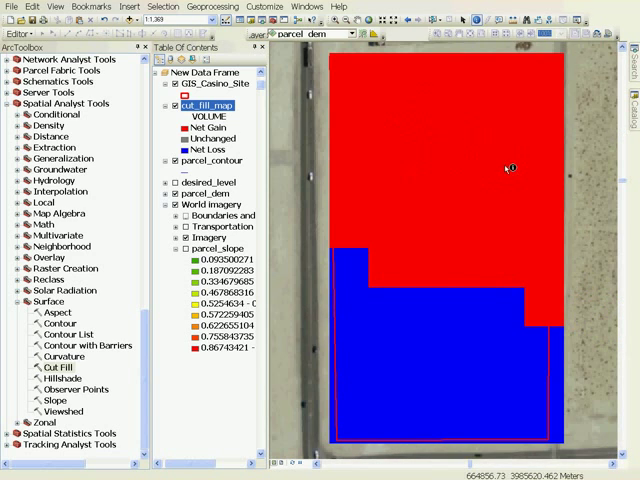